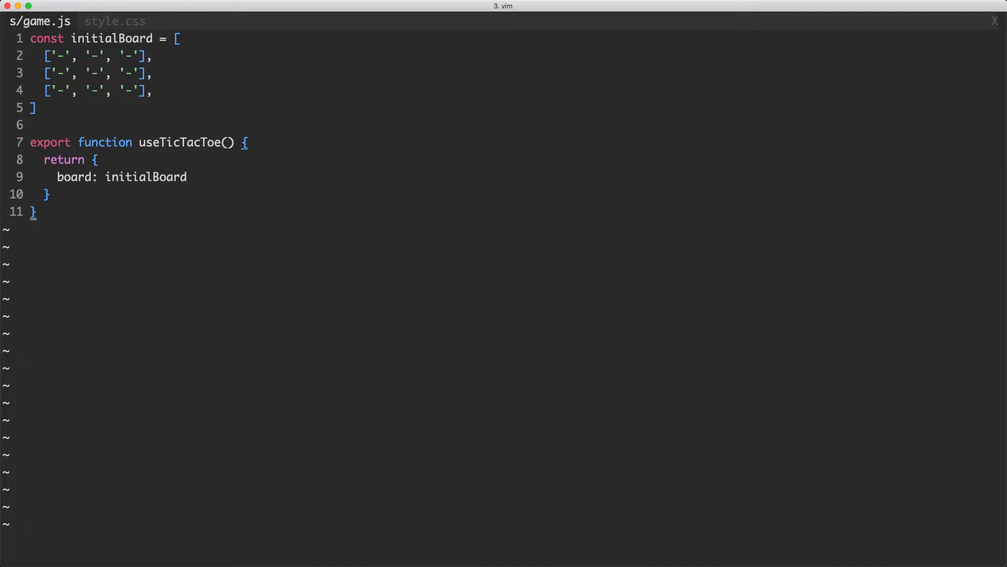
Place an x in the bottom-right board cell, undo it, and enter x and o
key(V)
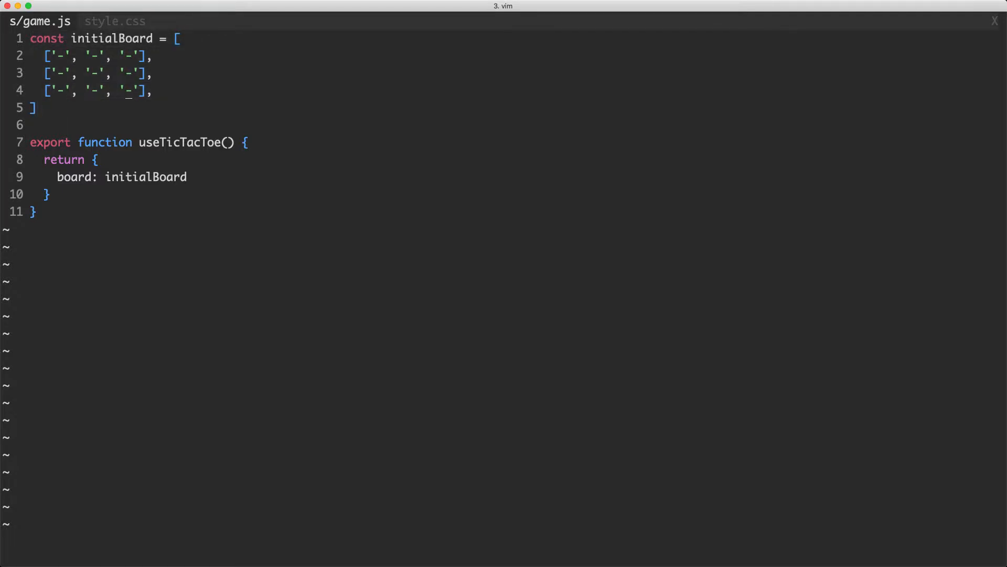
text(x)
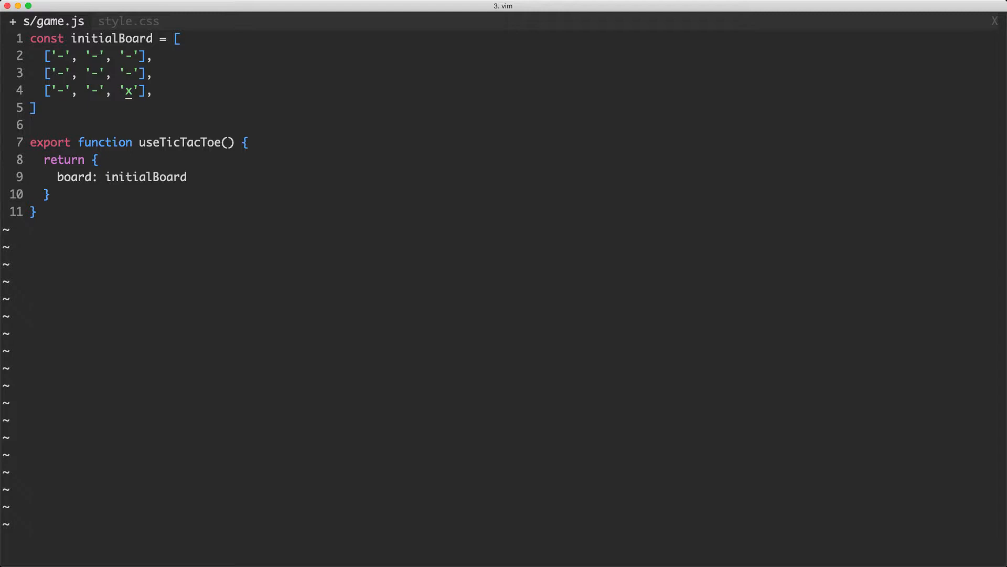
key(u)
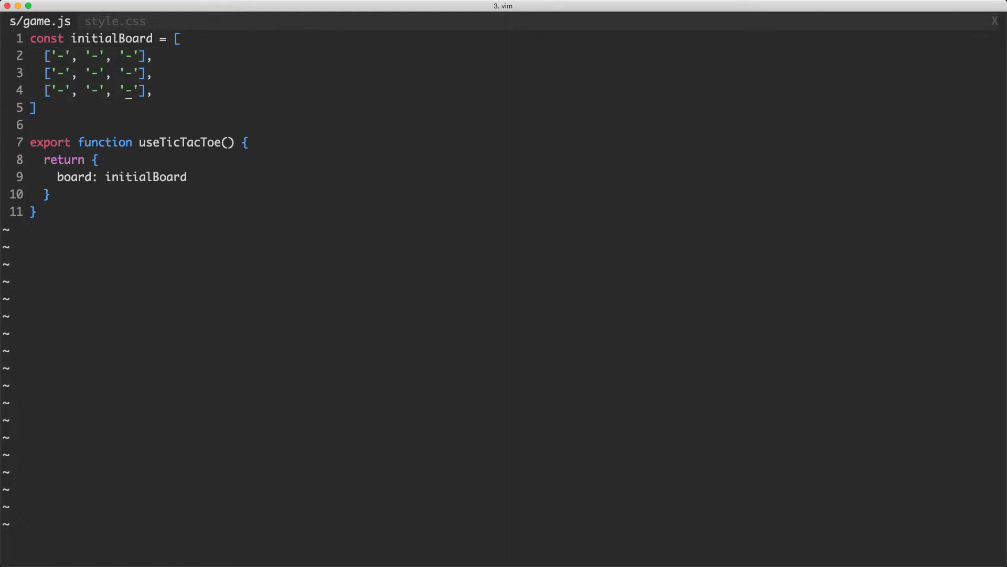
key(o)
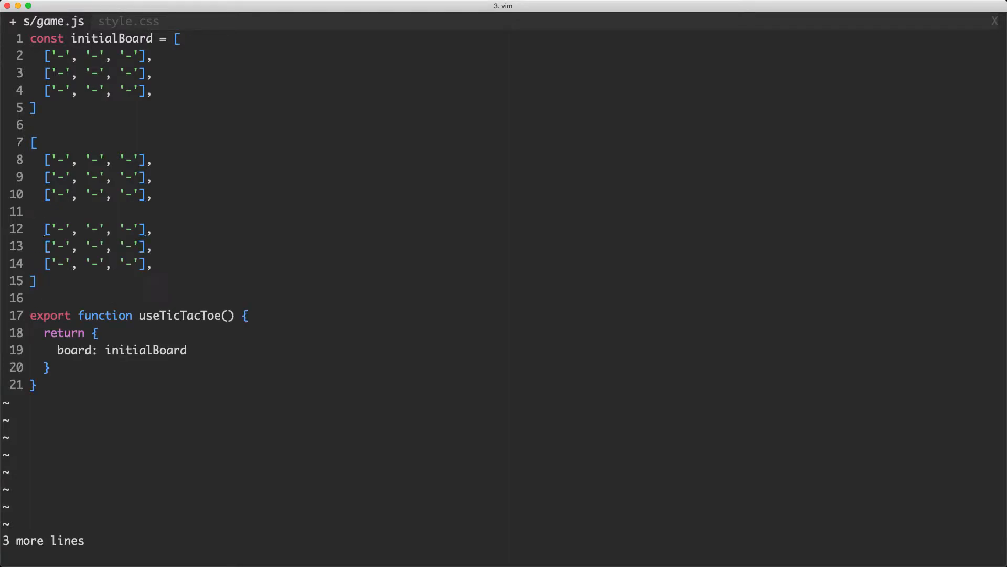
text(x)
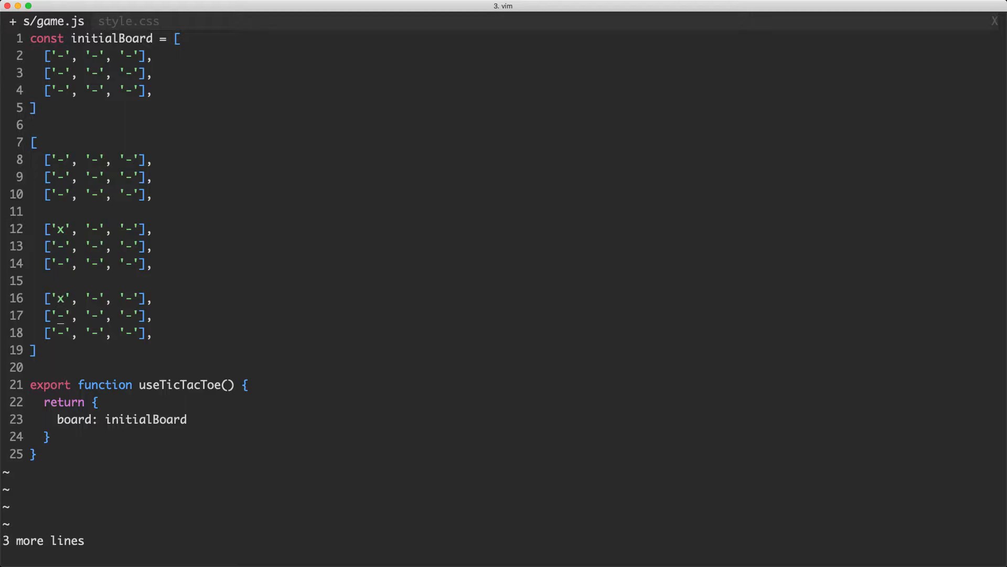
text(o)
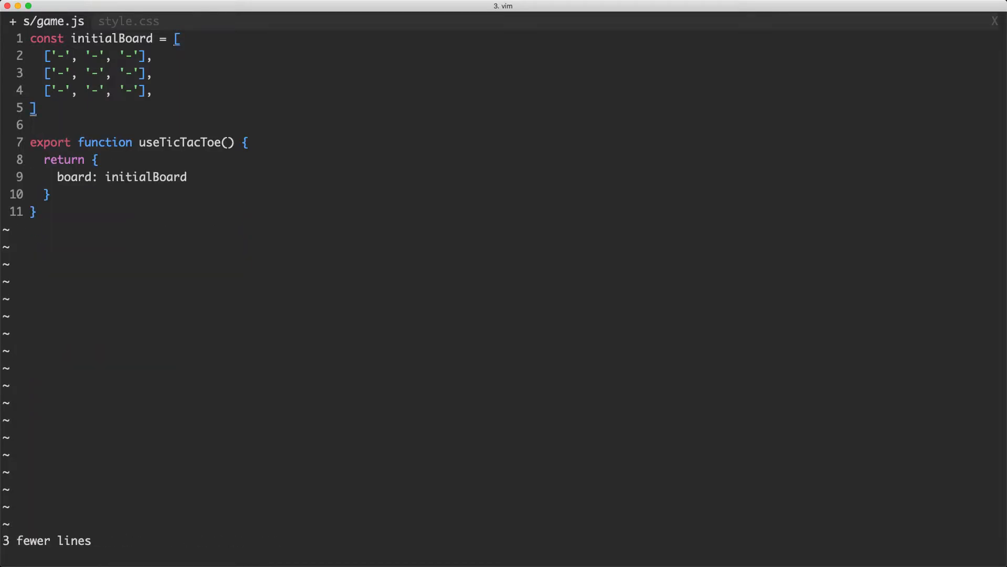
Insert `import { ref, computed } from 'vue'` as the first line, then a blank line
text(impo)
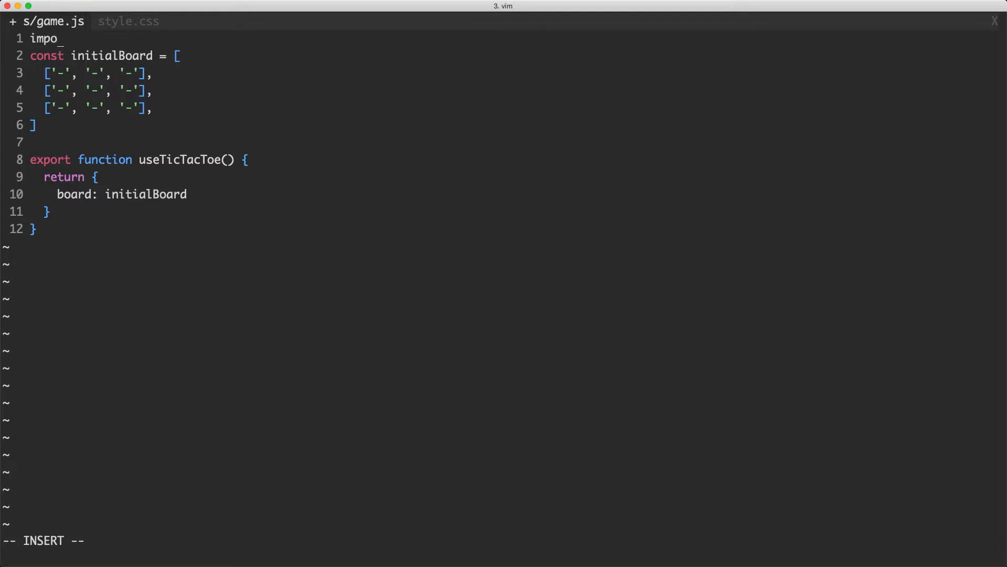
text(rt { ref. o)
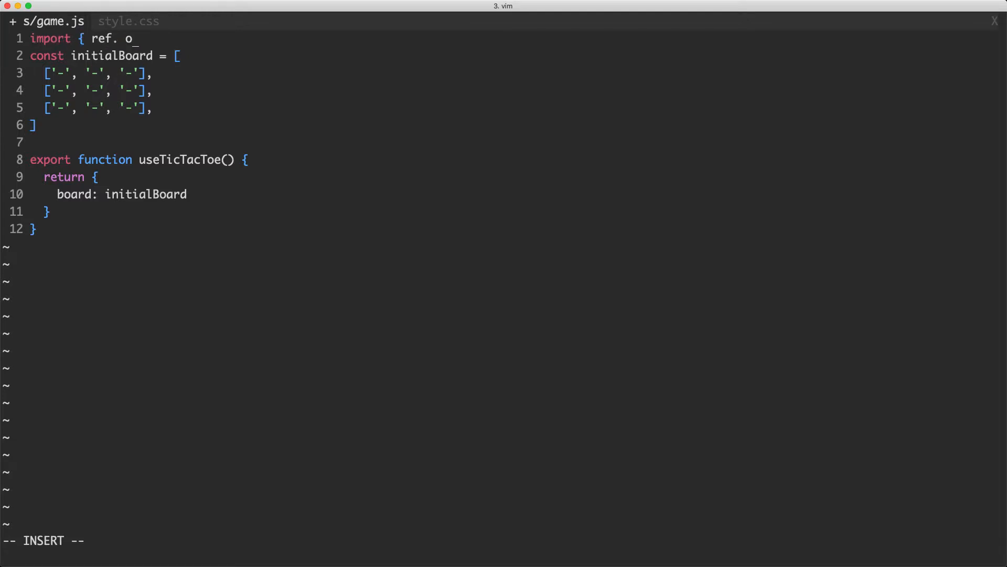
text(, compiu)
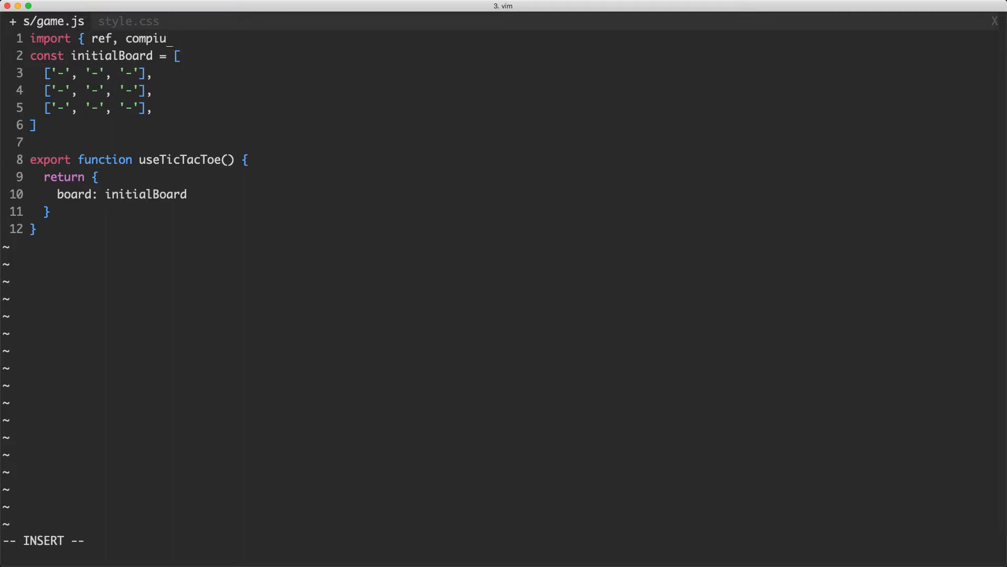
text(ted } from 'vue)
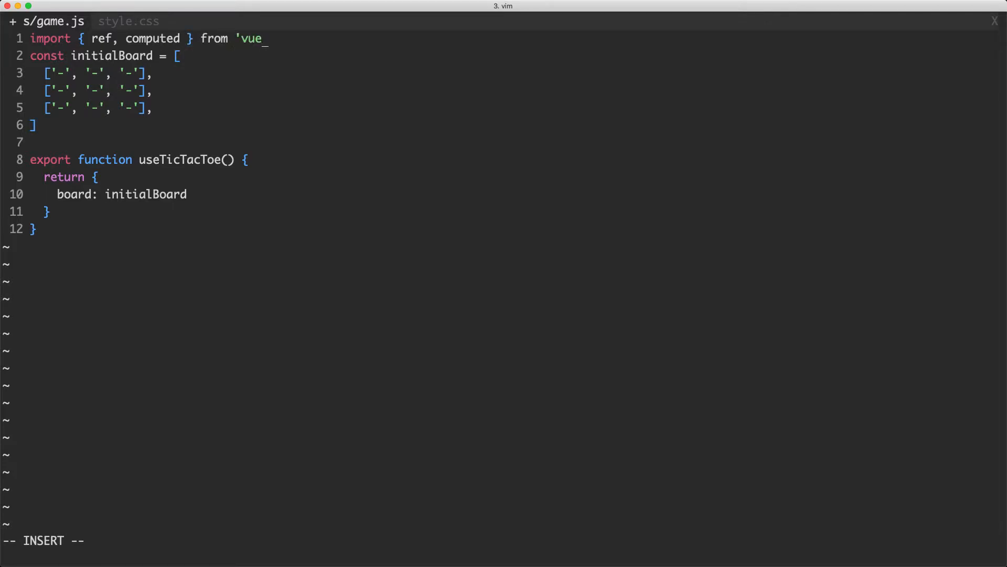
key(Escape)
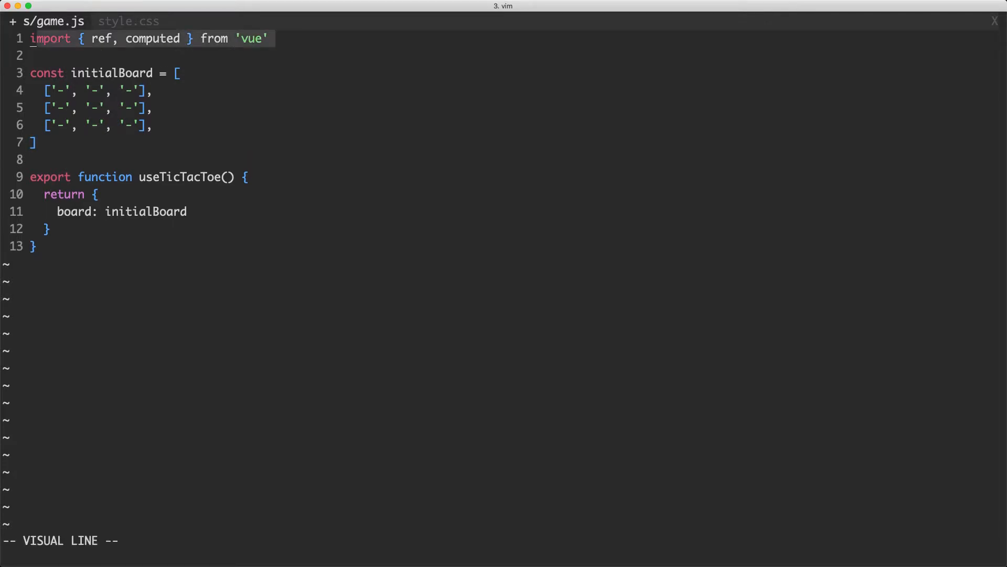
key(Escape)
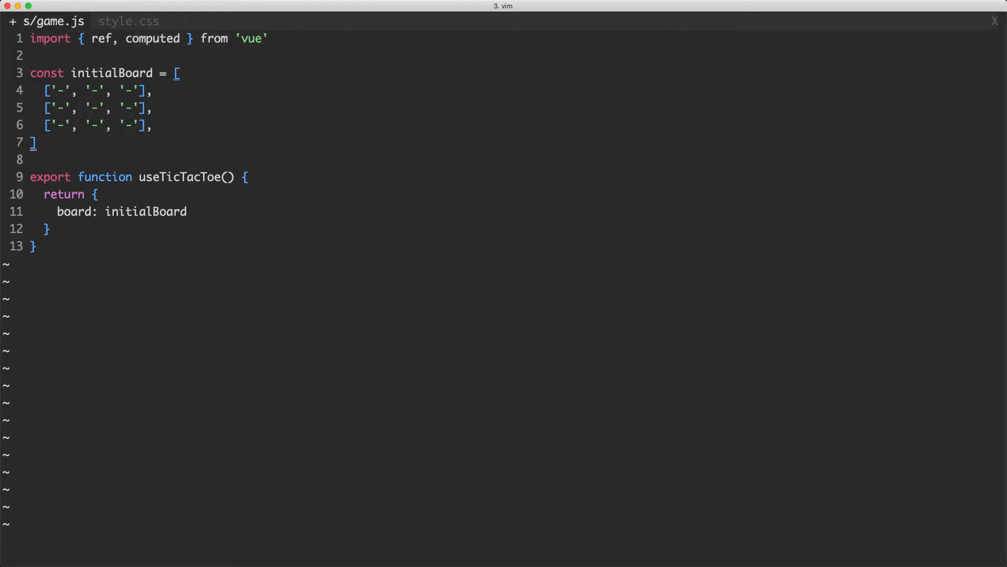
Declare `const boards = ref([ initialBoard ])` below initialBoard
text(const)
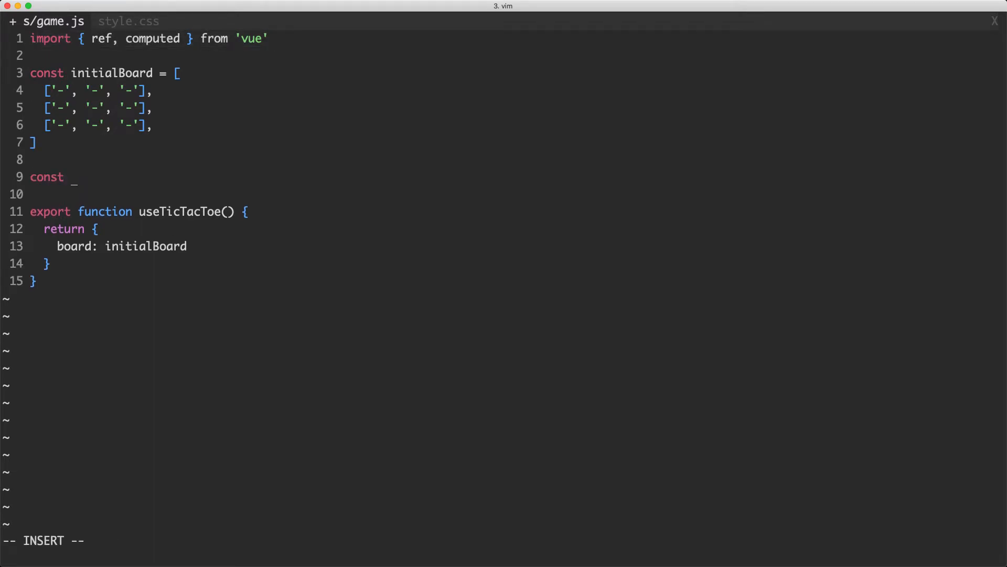
text(boards = [)
text(initialBoard)
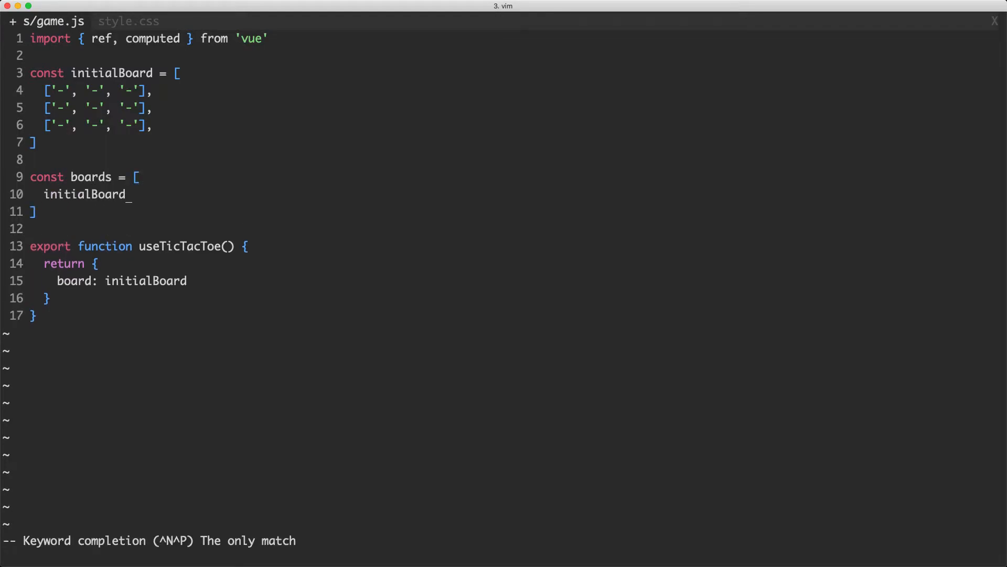
text(r)
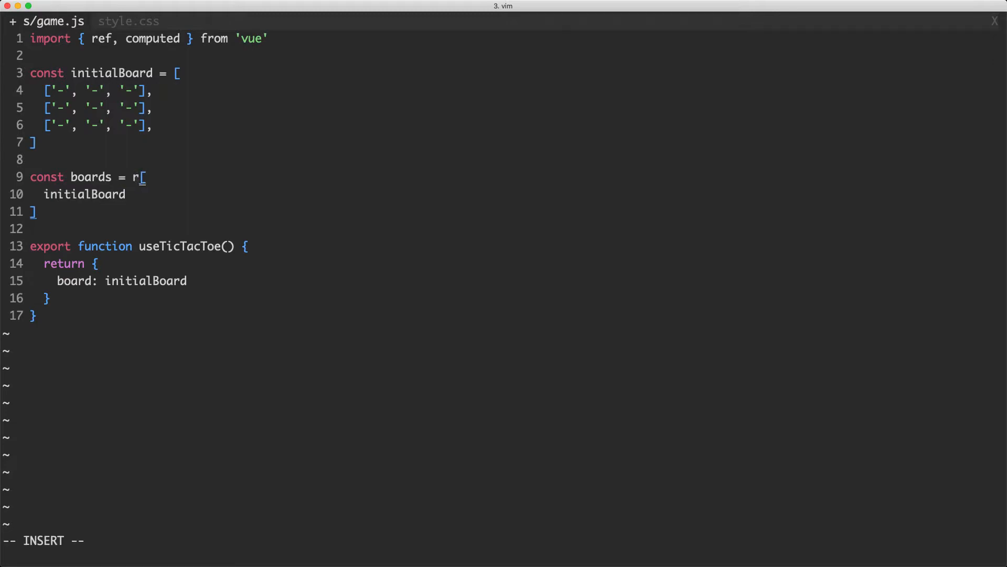
text(ef()
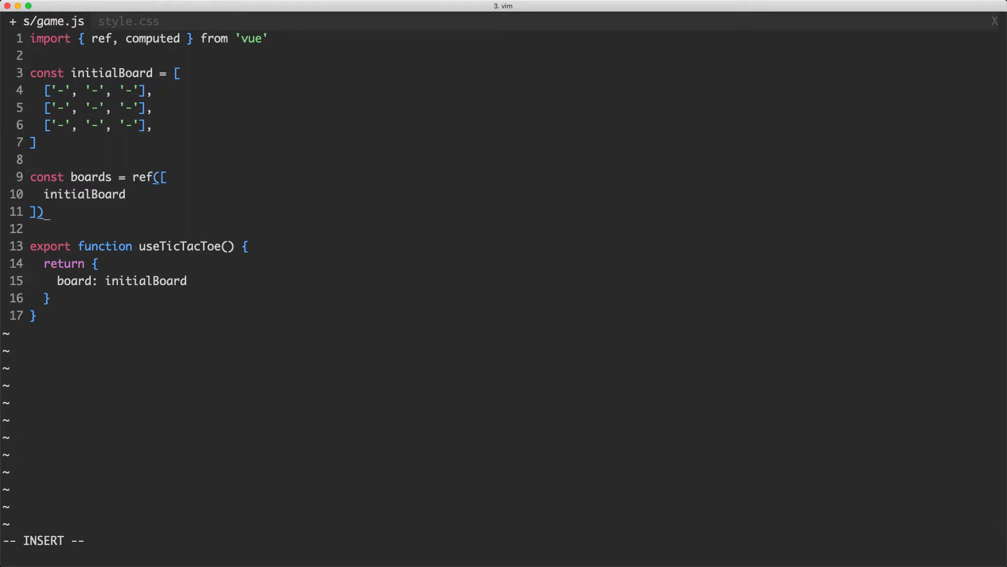
key(Escape)
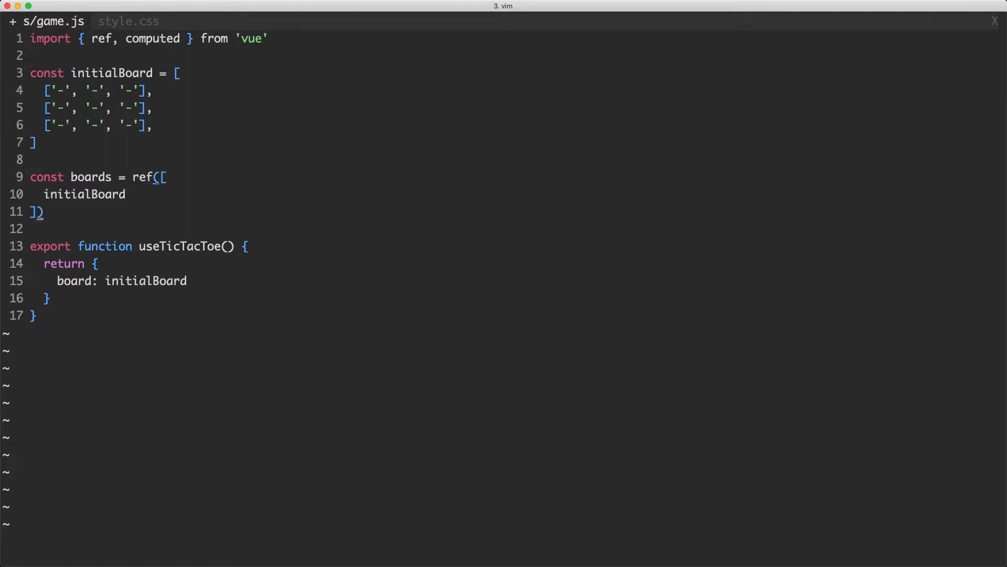
Return `boards: readonly(boards)` from useTicTacToe and add readonly to the vue import
text(boards)
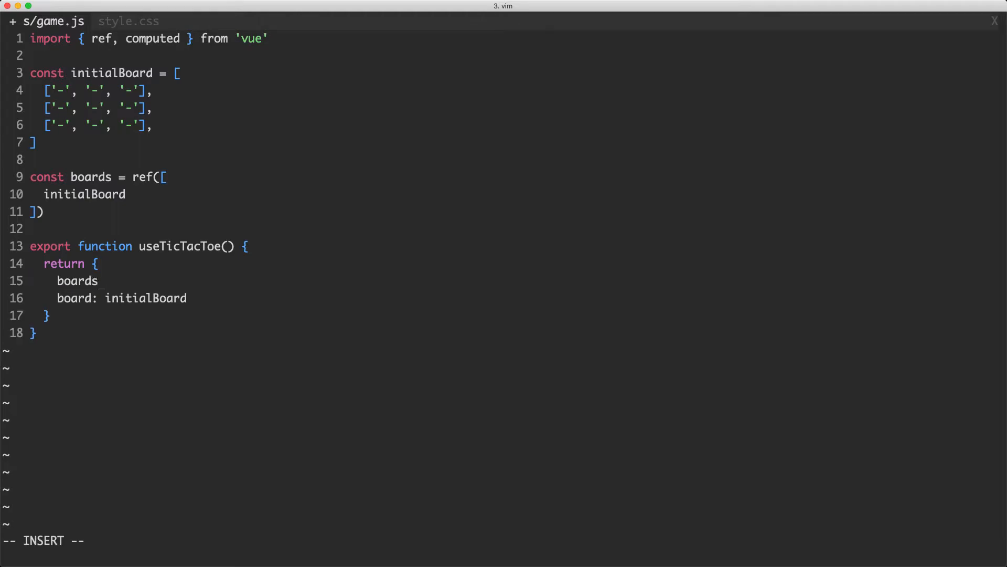
key(V)
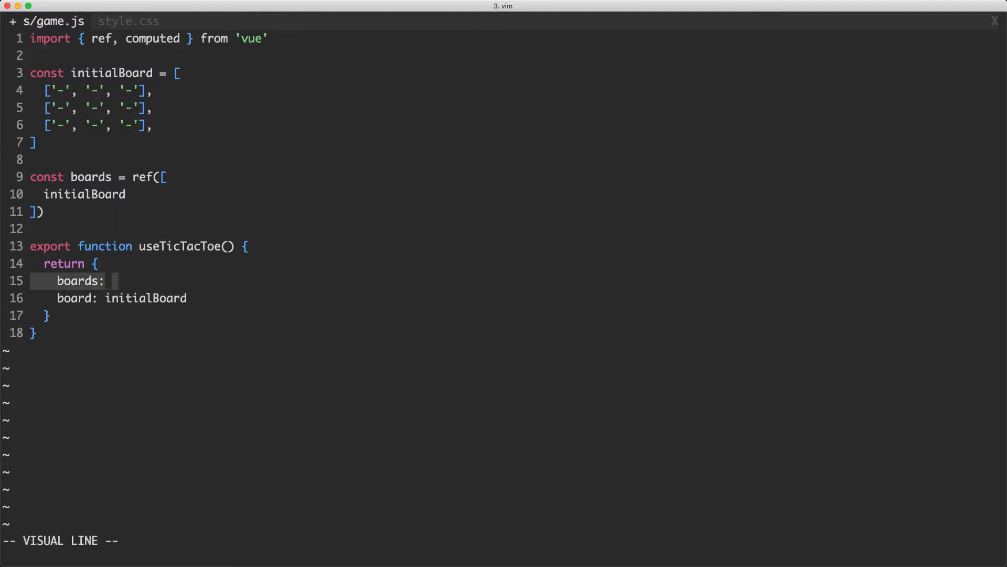
key(Escape)
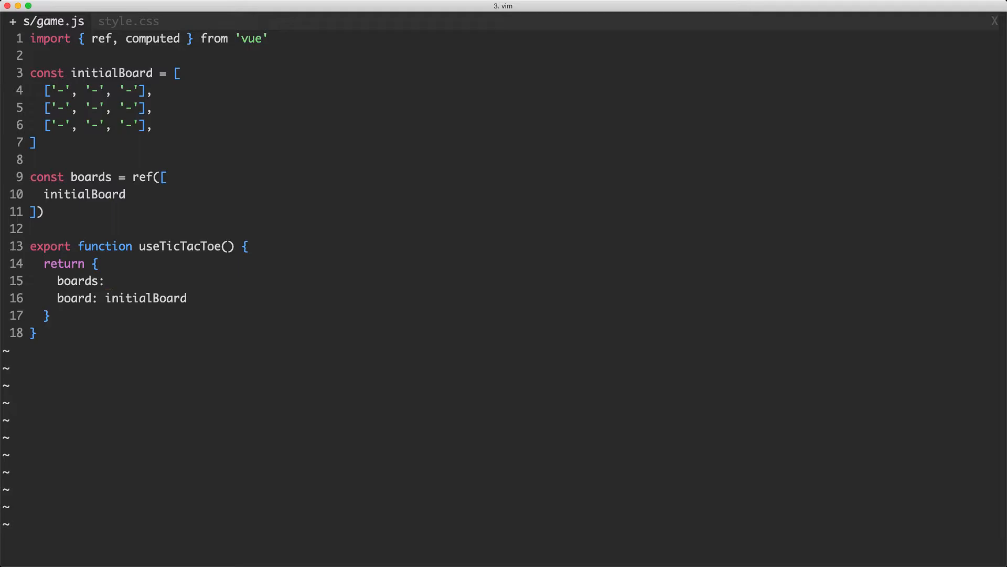
key(i)
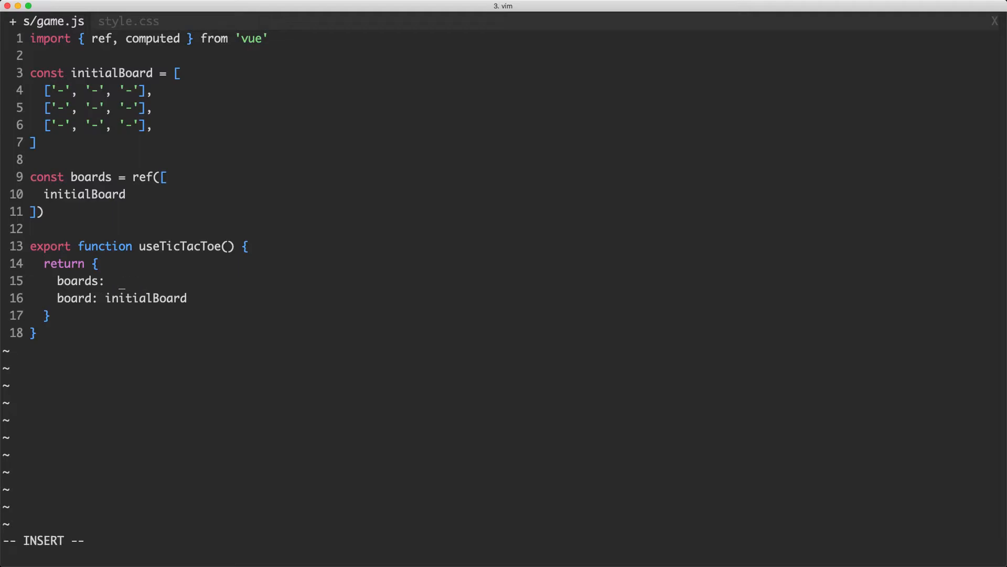
text(readonly)o)
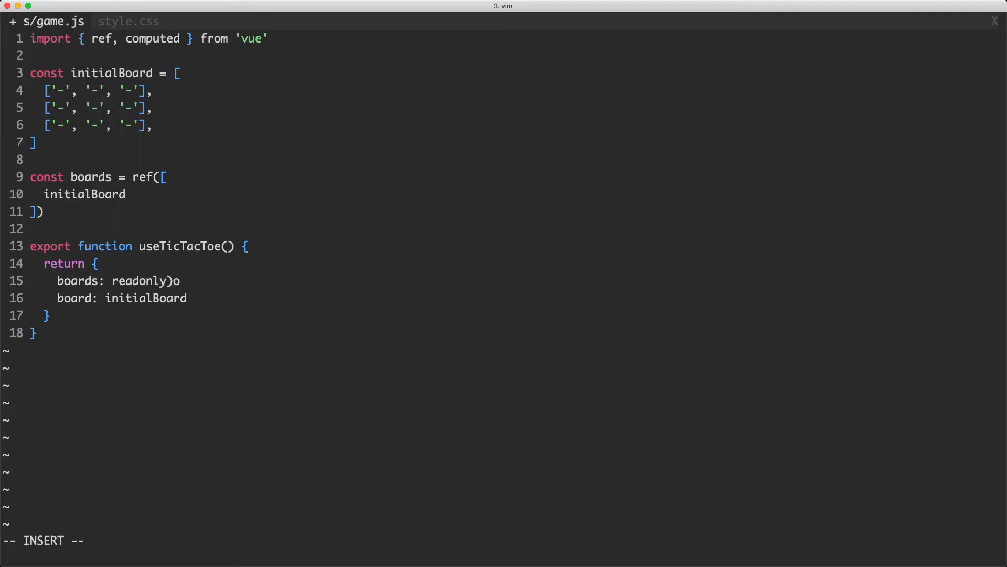
text((board),)
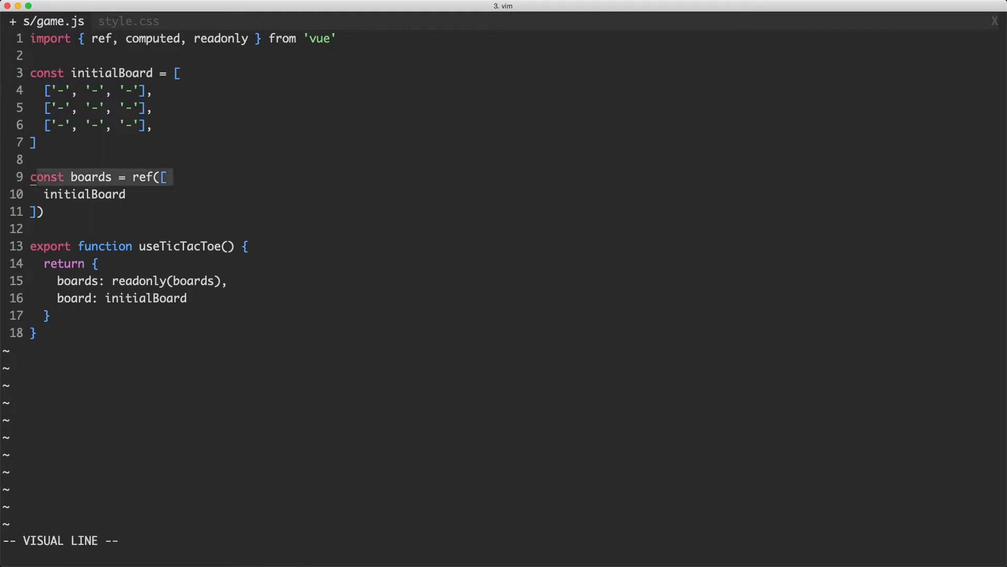
key(j)
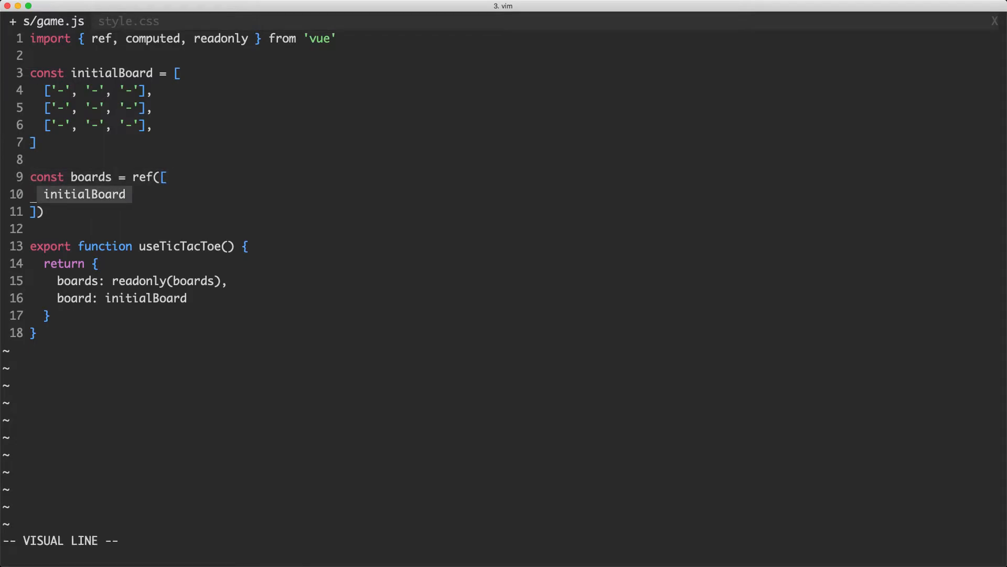
key(Escape)
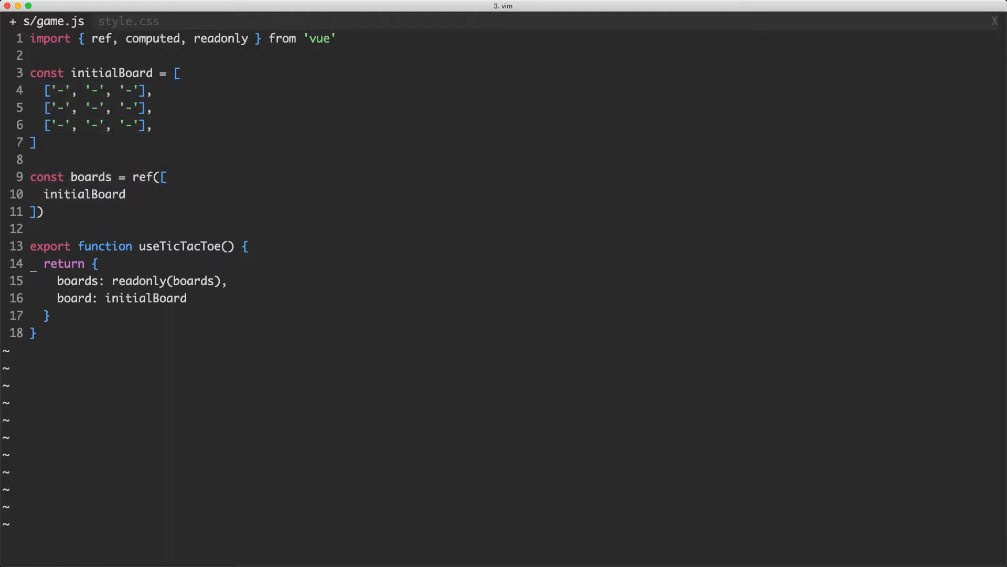
Add `currentBoard: computed(() => boards.value[boards.value.length - 1])` to the return object
key(dd)
text(c)
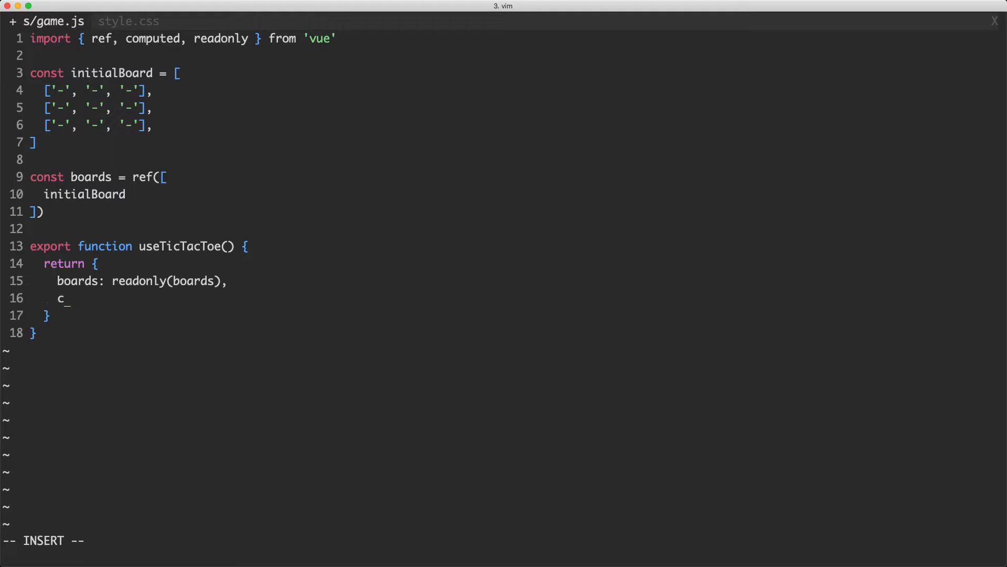
text(urrentC)
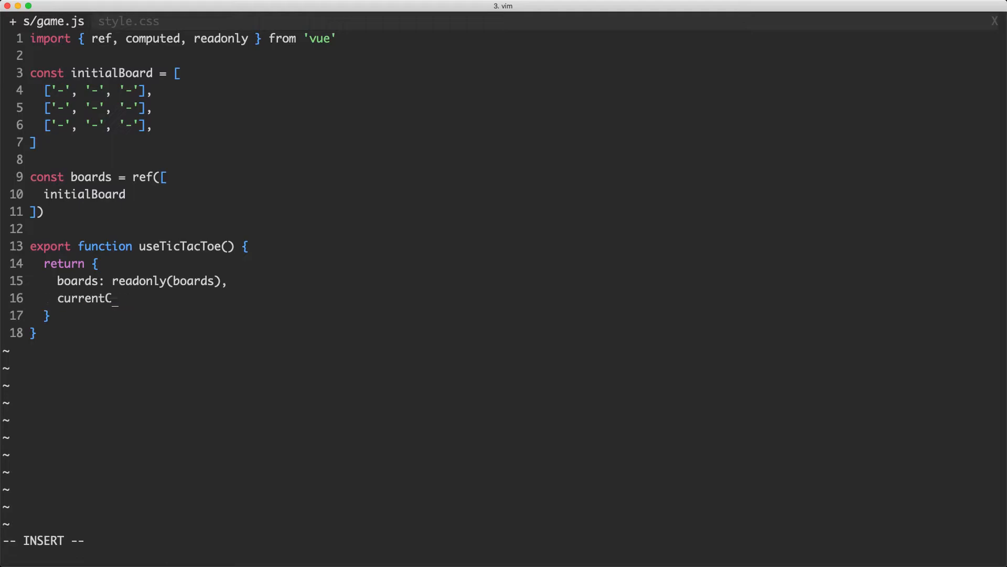
text(Board)
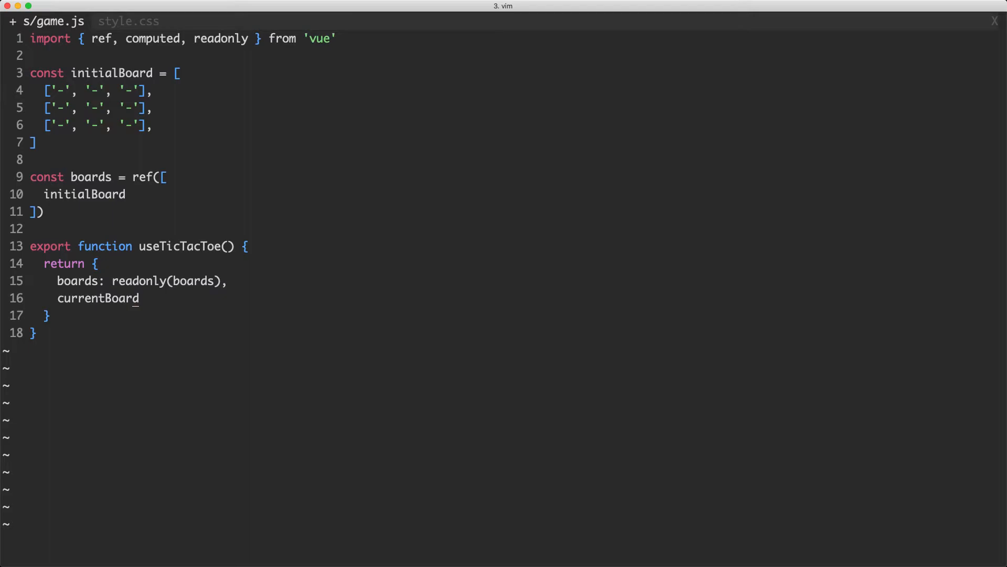
text(: computed(())
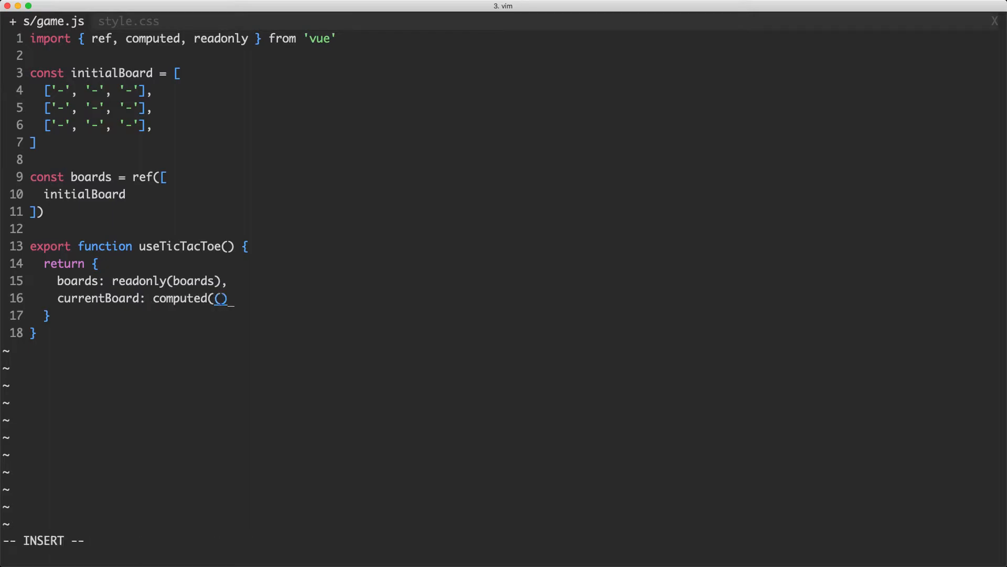
text(=> boards.val)
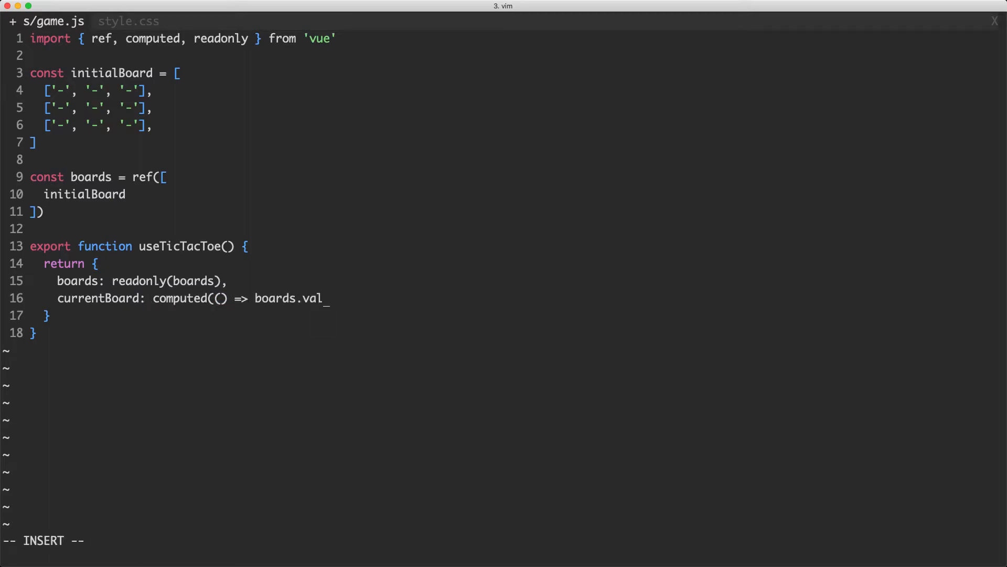
text(ue[)
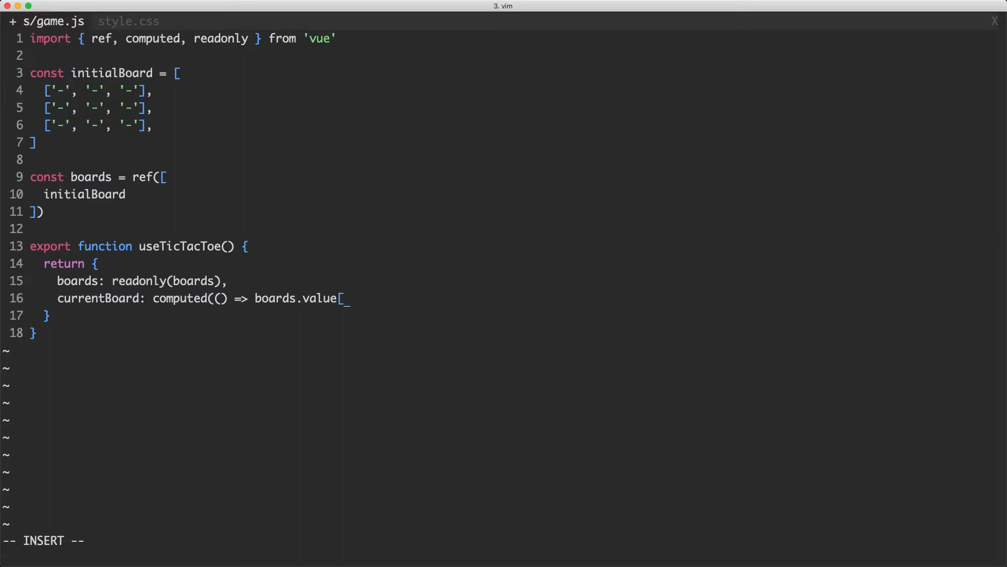
text(boards.value.)
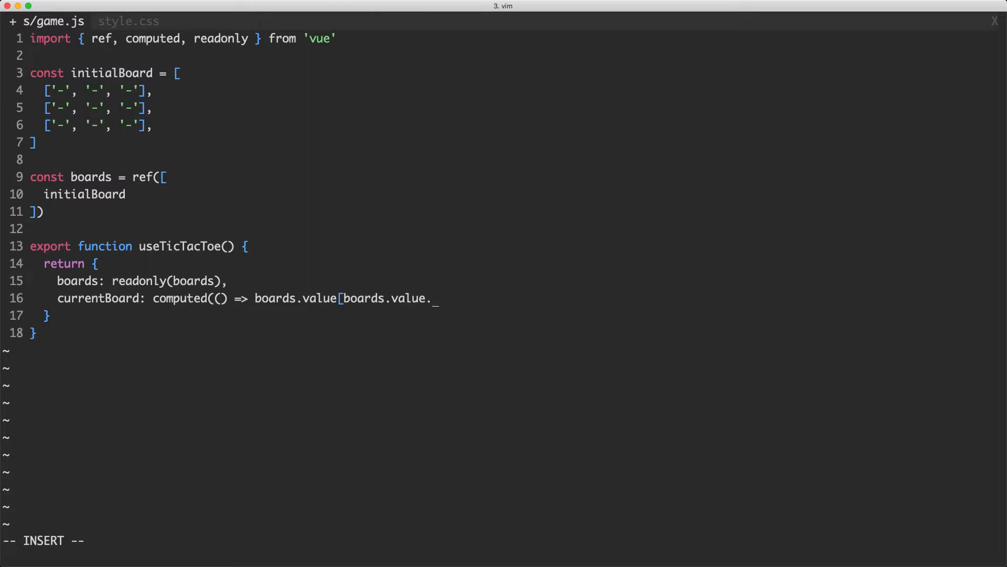
text(length - 1)
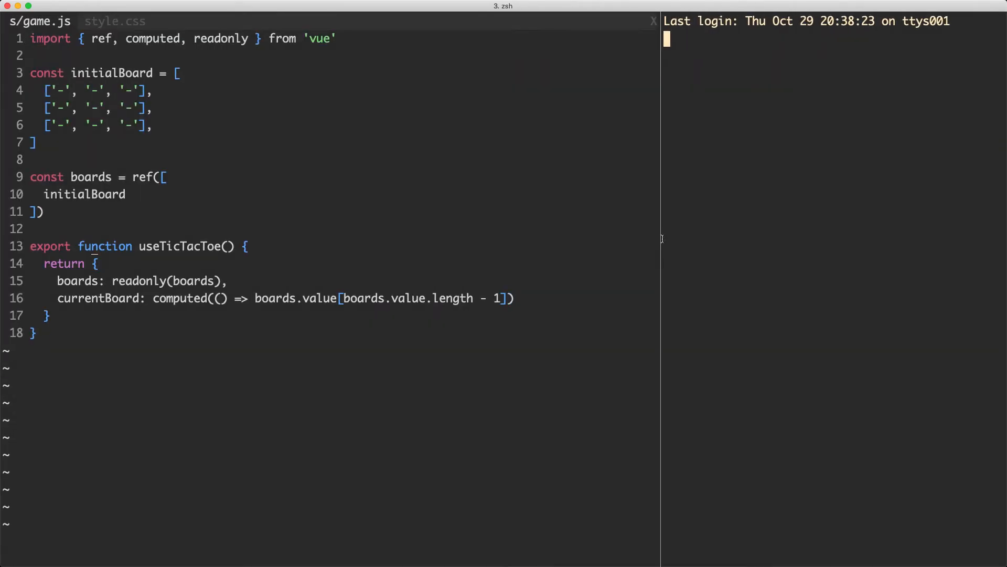
Run `yarn test:unit --watch` and create an empty tests/unit/example.spec.js
text(yarn test:unit --wat)
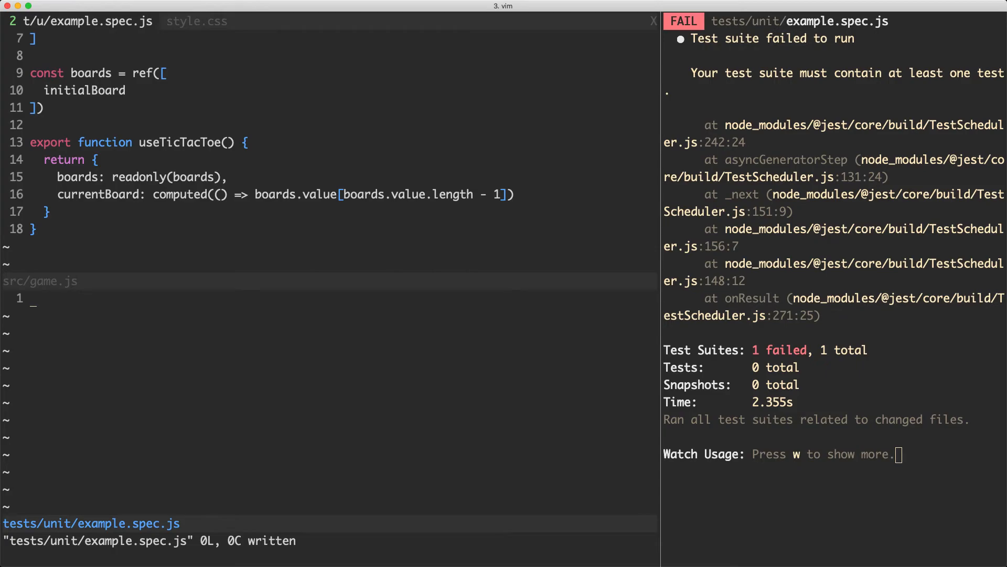
Start a 'currentBoard' test and import useTicTacToe from the game module
key(i)
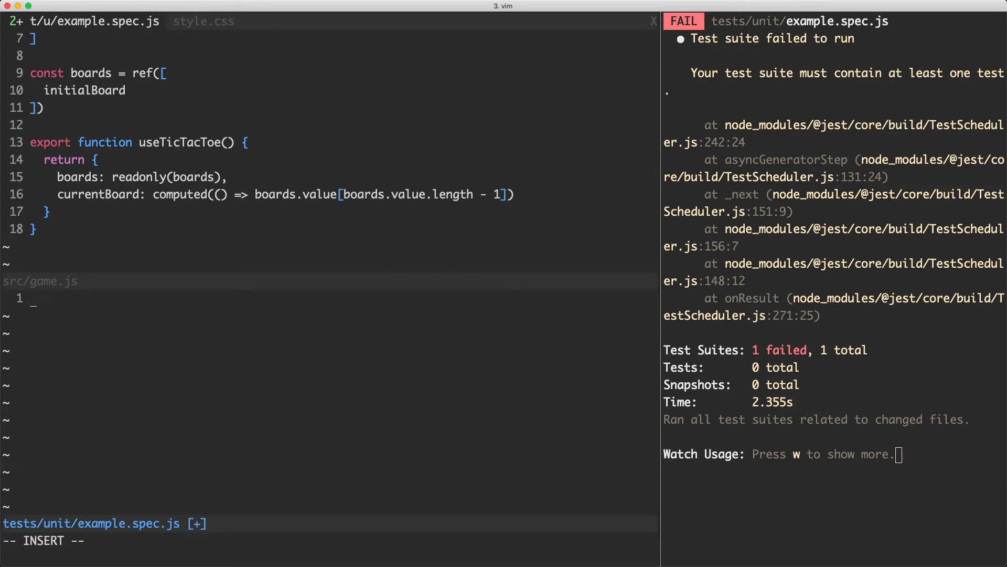
text(test(')
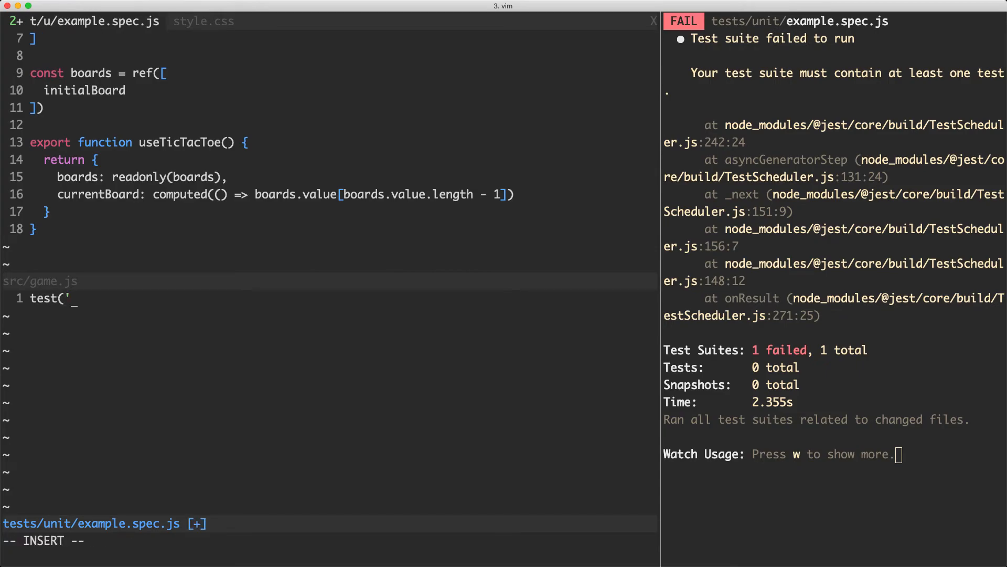
text(currentBoard', () => {)
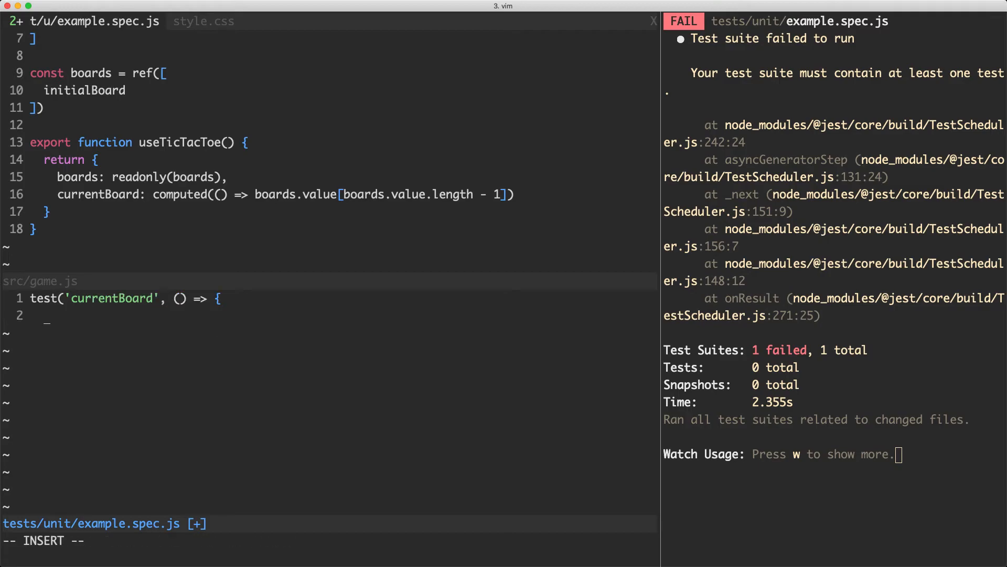
text(import {})
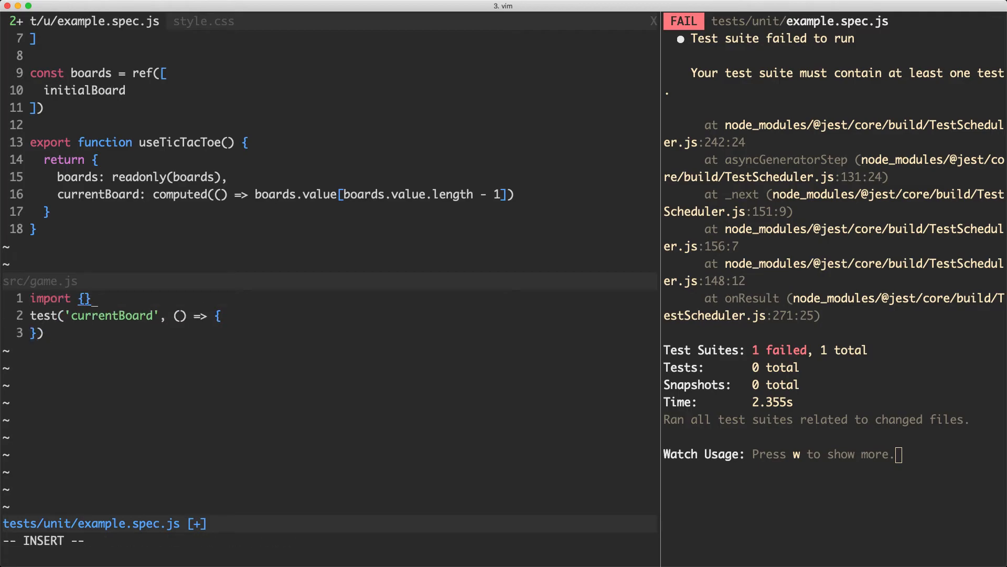
text(useTicTacToe)
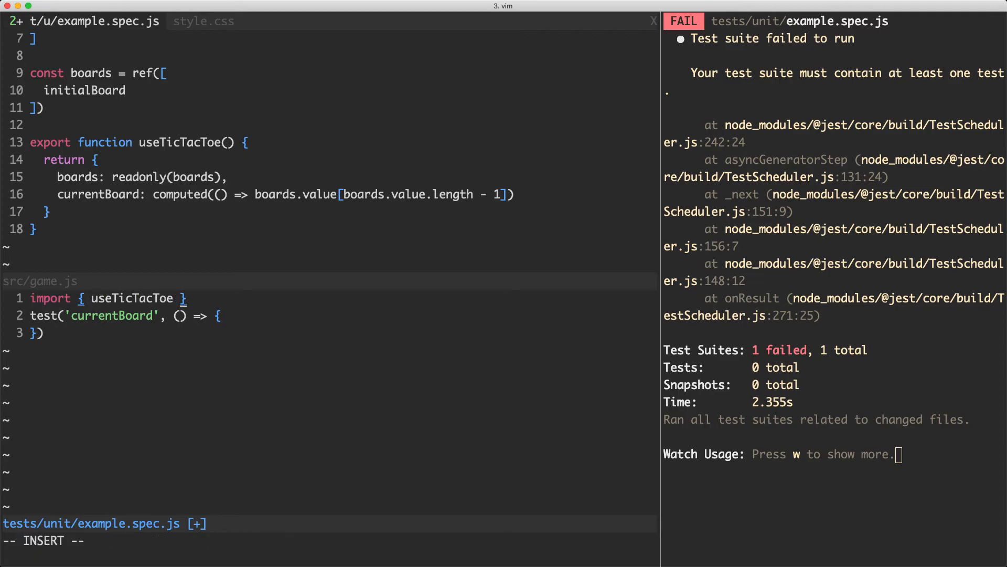
text(from '../../src/game.js)
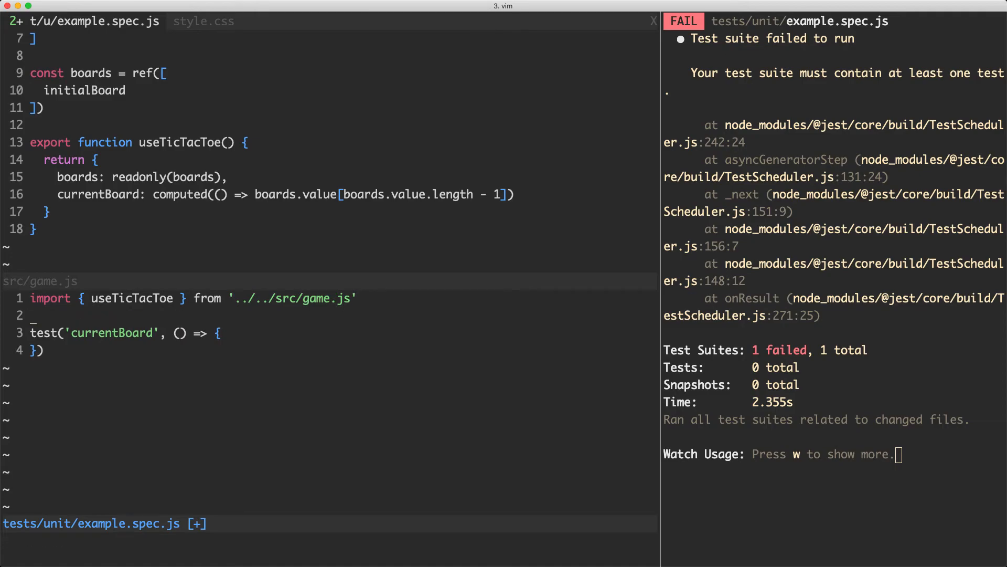
Destructure currentBoard from useTicTacToe() inside the test and begin :wa
text(const { currentBoard)
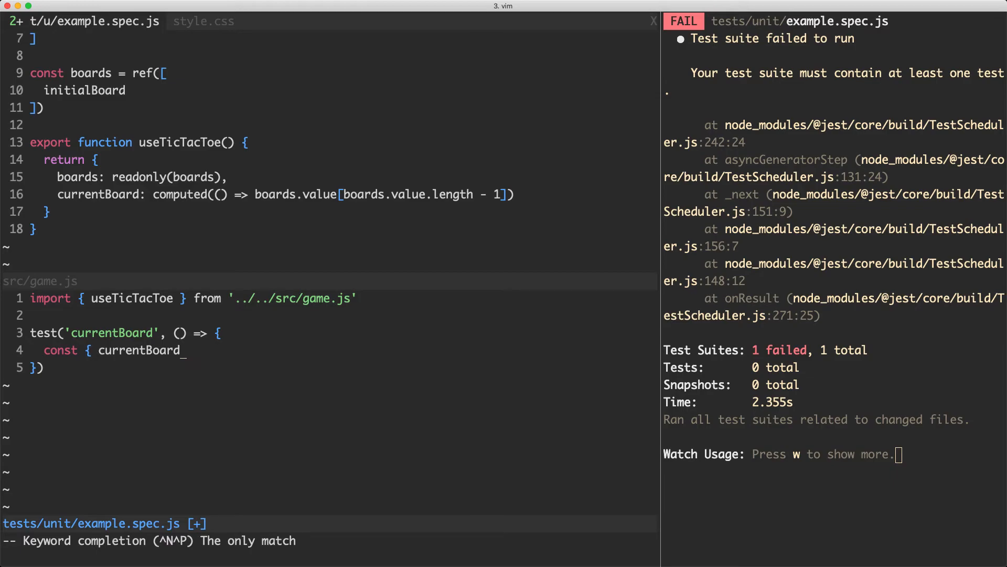
text(} = useTicTacToe())
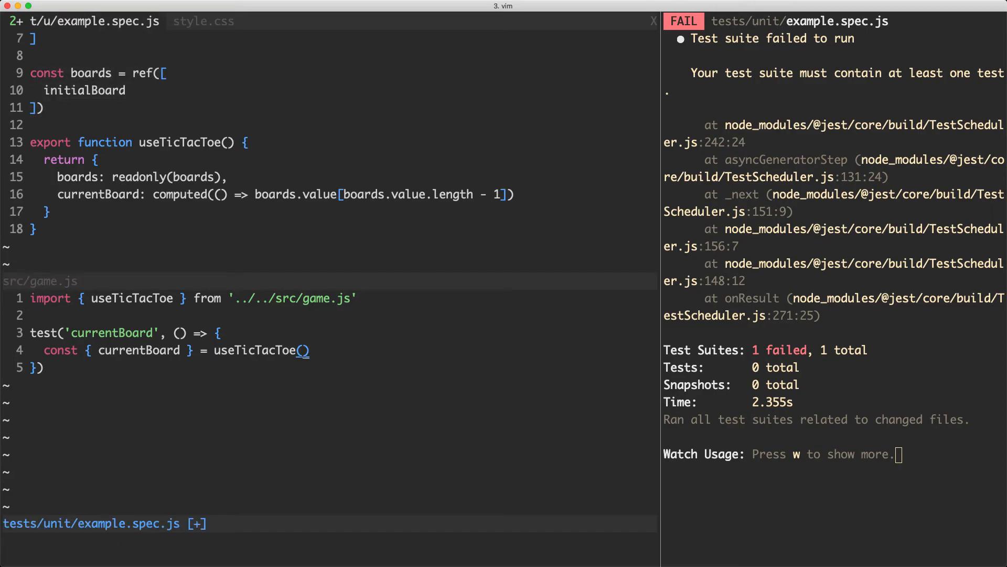
text(:wa)
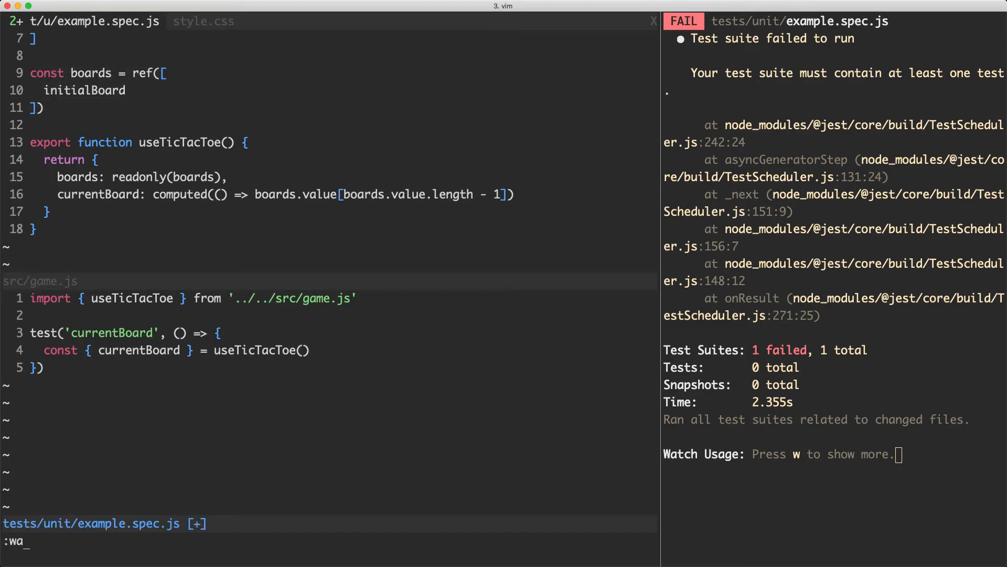
Save all files and log currentBoard.value inside the test
key(Return)
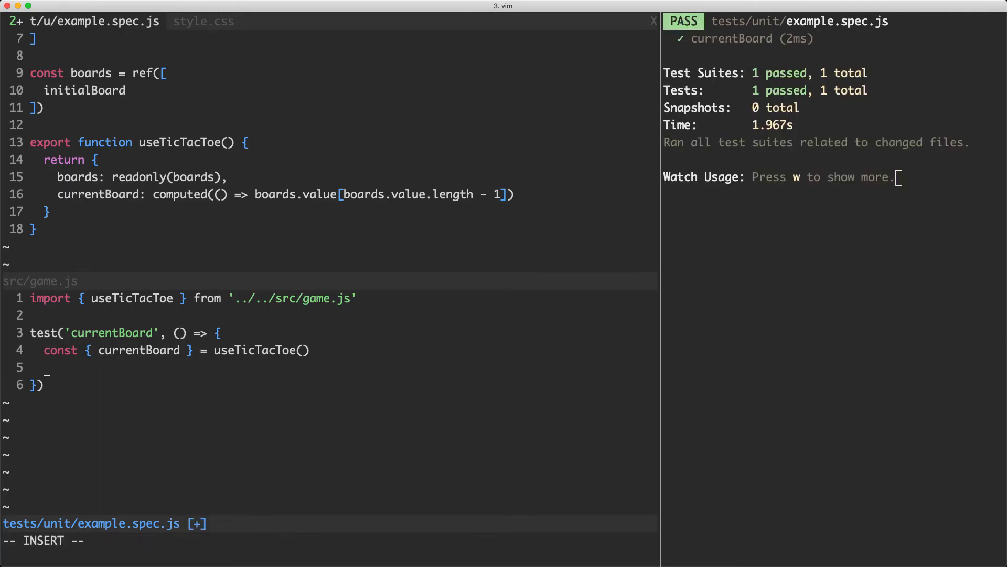
text(console.log(currentBoard)
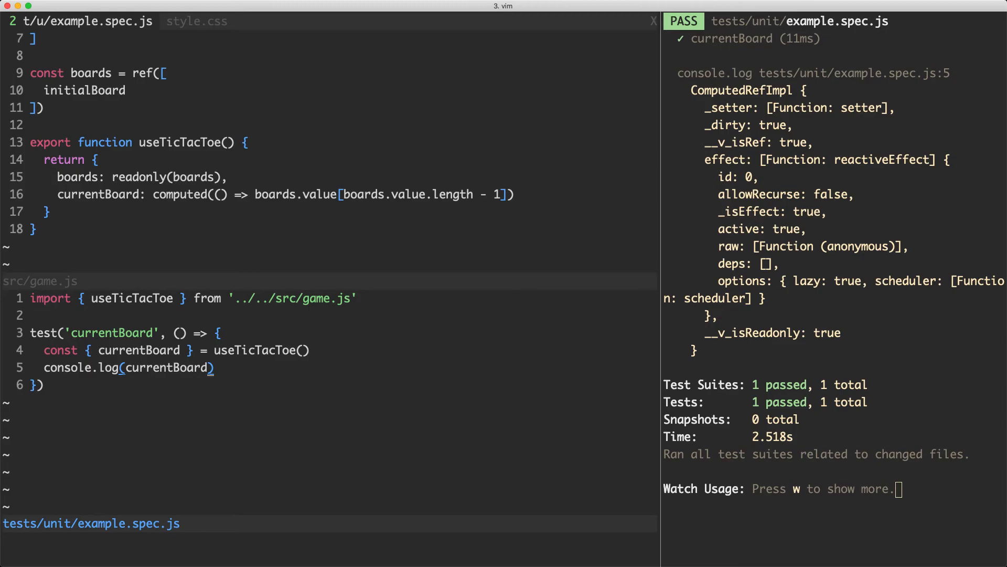
key(i)
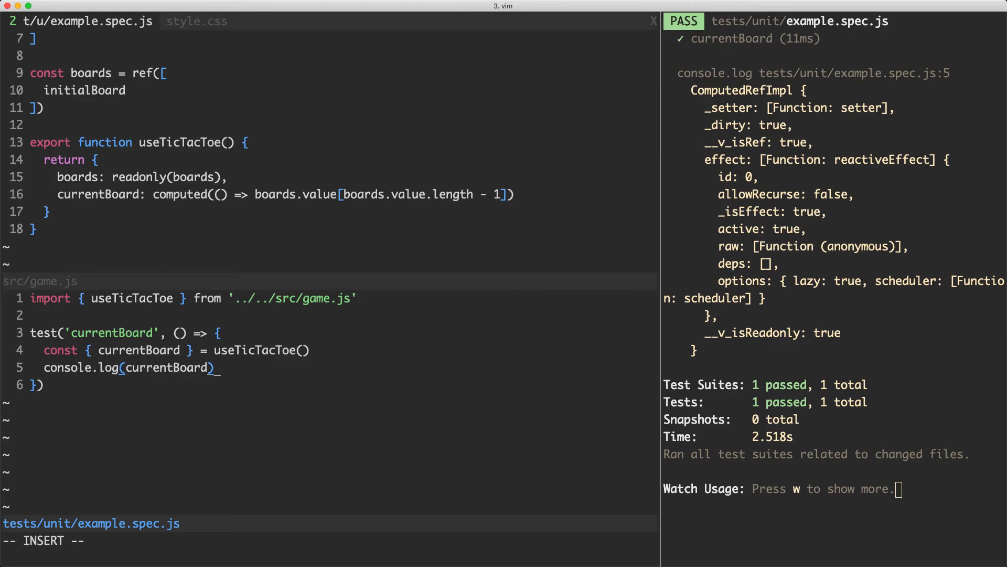
text(.value)
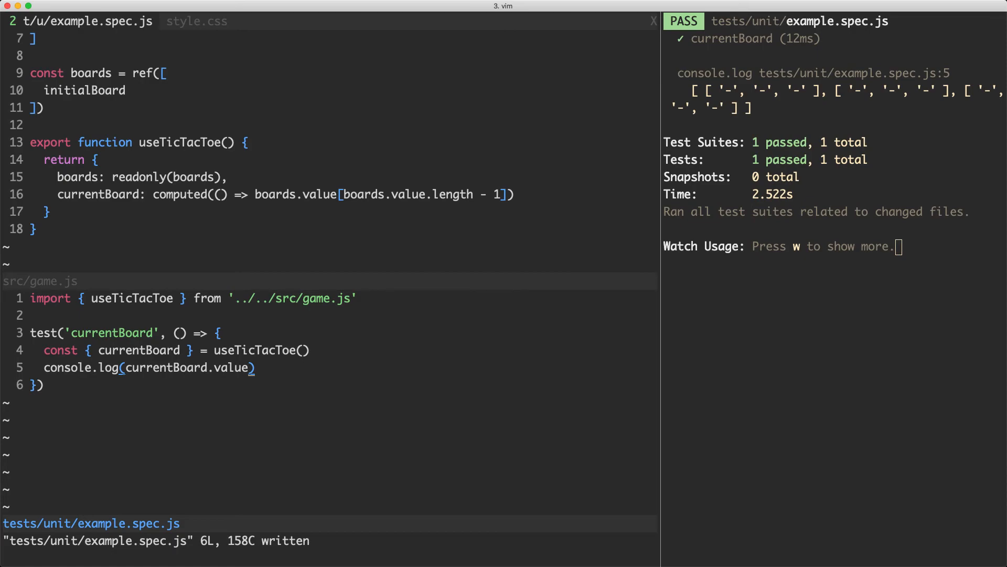
Type `expect(currentBoard.value).toEq` on a new line below the log
text(e)
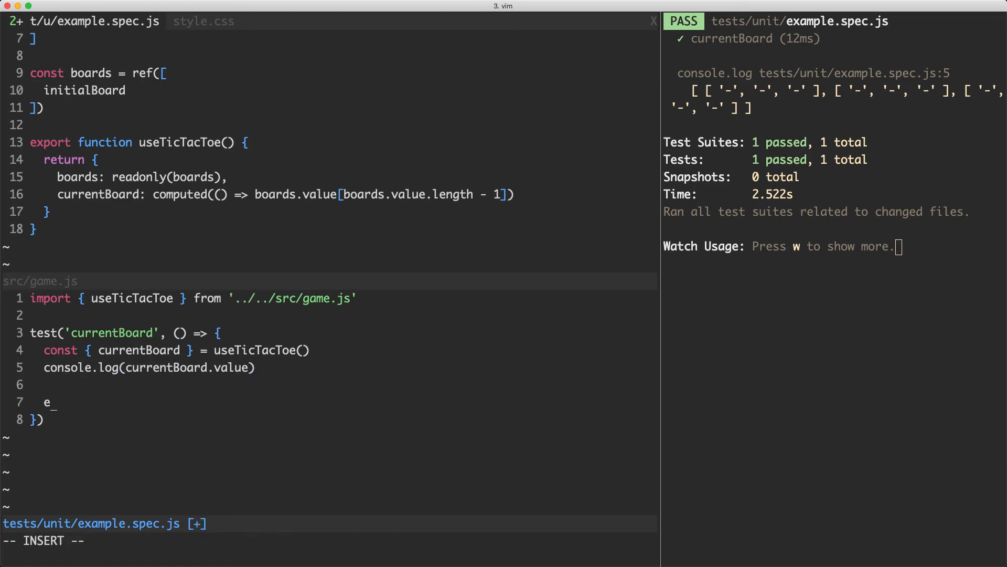
text(xpect()
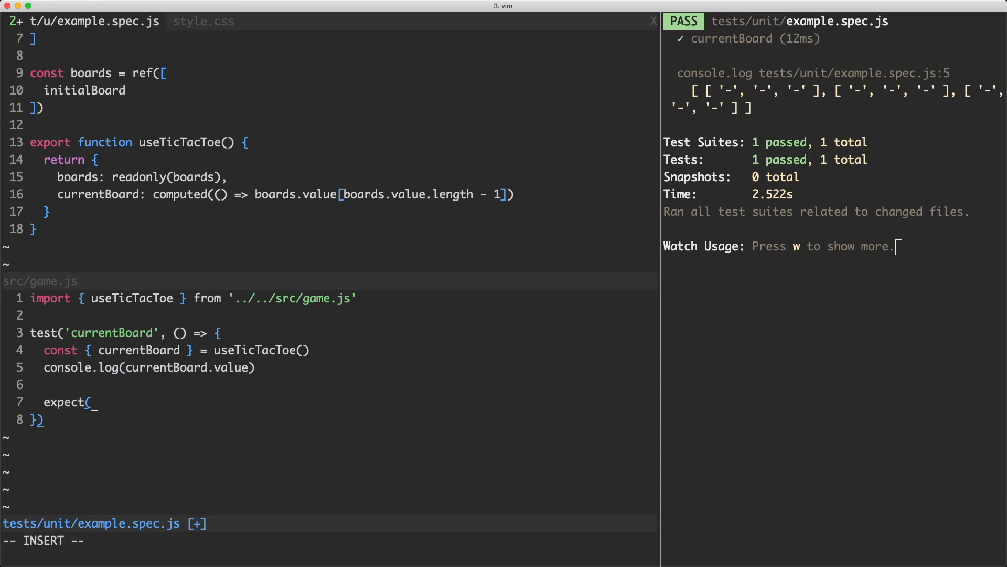
text(currentBoard.valu)
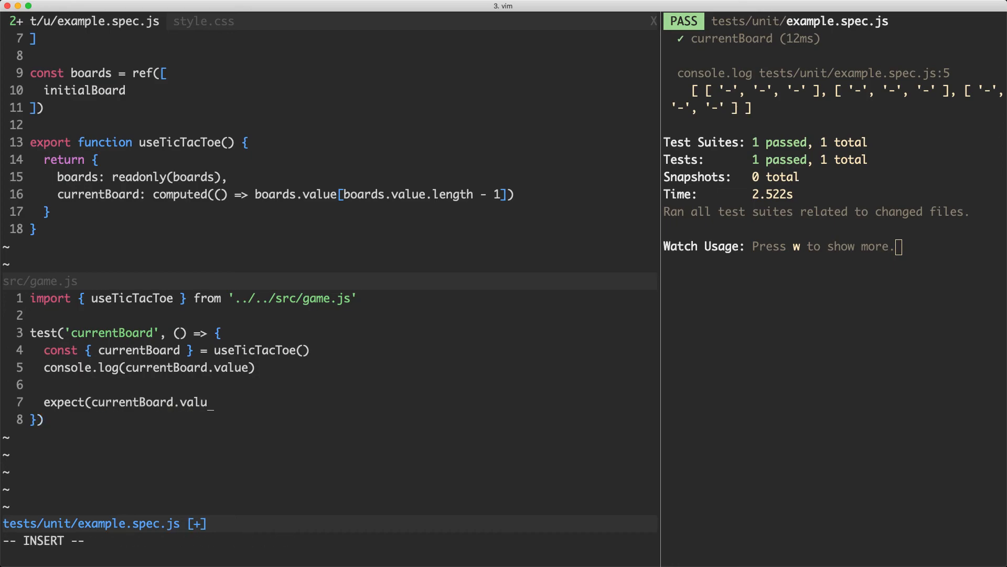
text(e).toE)
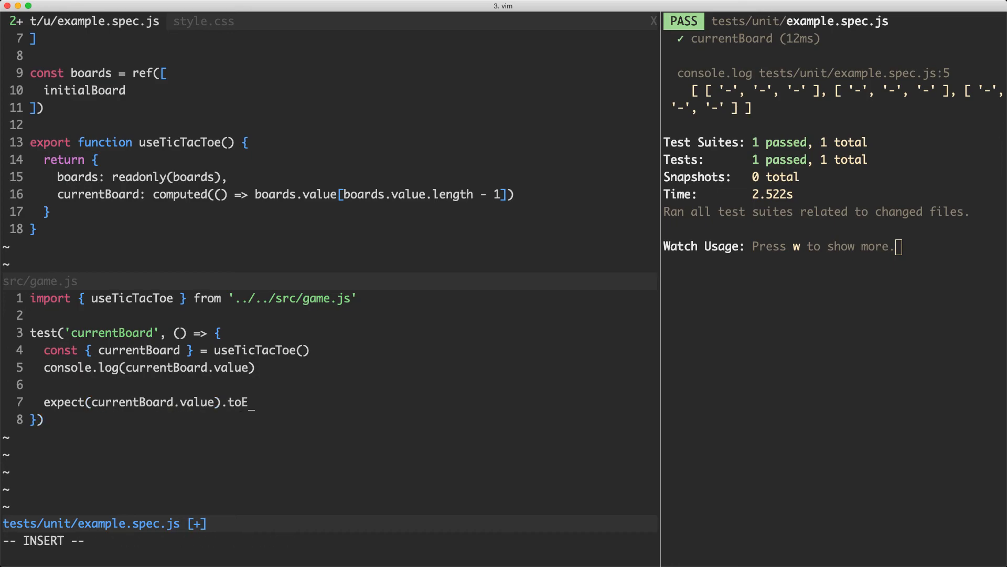
text(q)
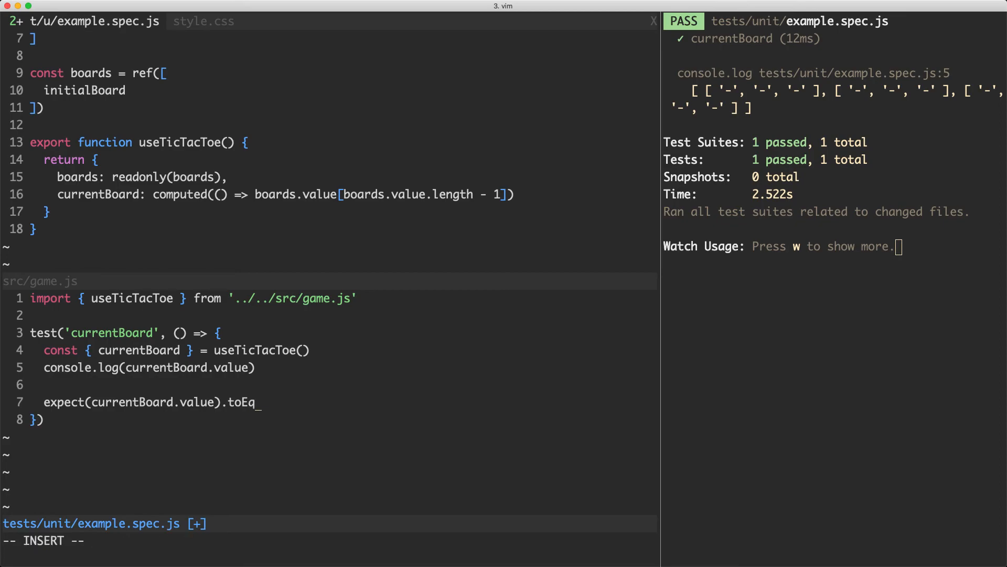